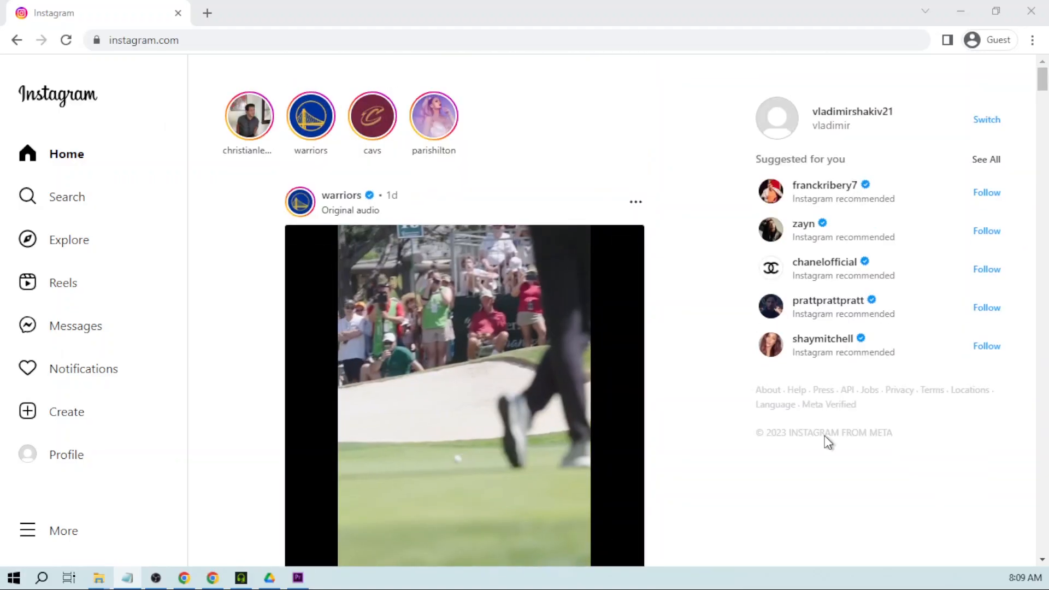
{"action": "mouse_move", "coordinate": [673, 348]}
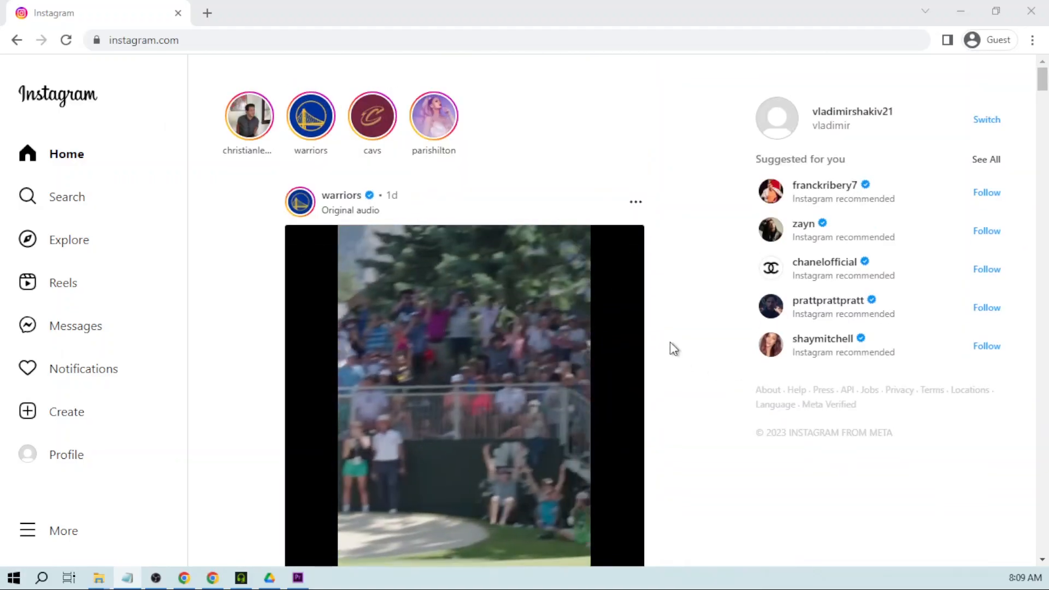
{"action": "mouse_move", "coordinate": [279, 436]}
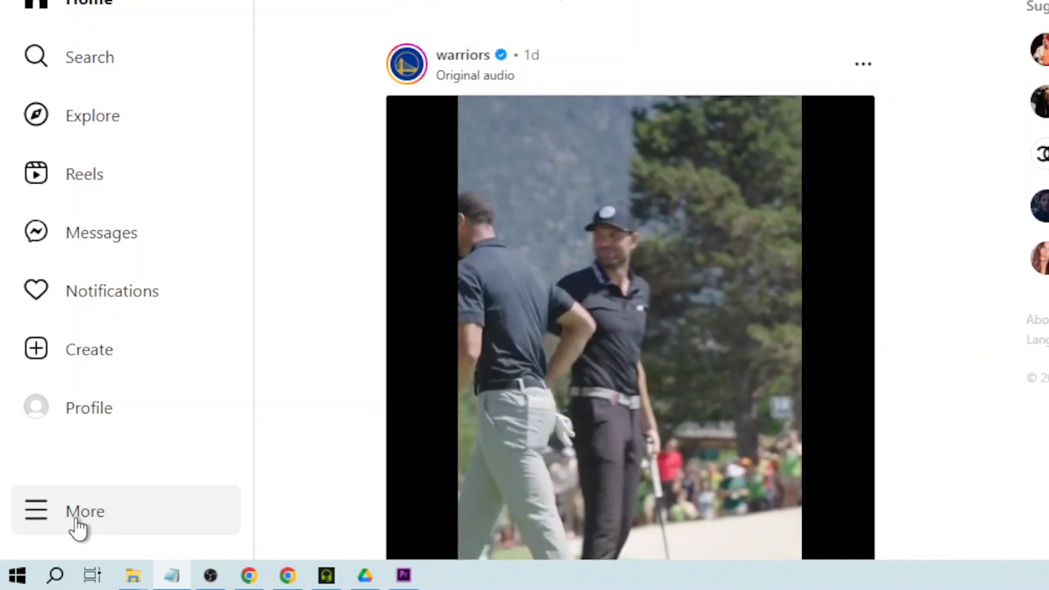
Reach Meta Accounts Center Profiles page from the sidebar's More menu via Settings.
{"action": "left_click", "coordinate": [84, 512]}
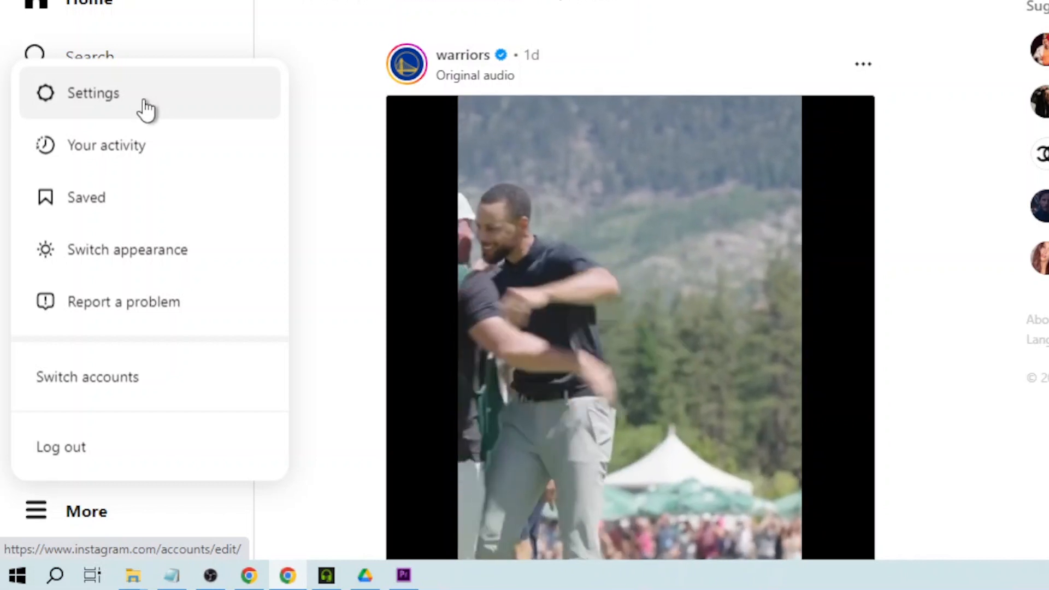
{"action": "left_click", "coordinate": [94, 93]}
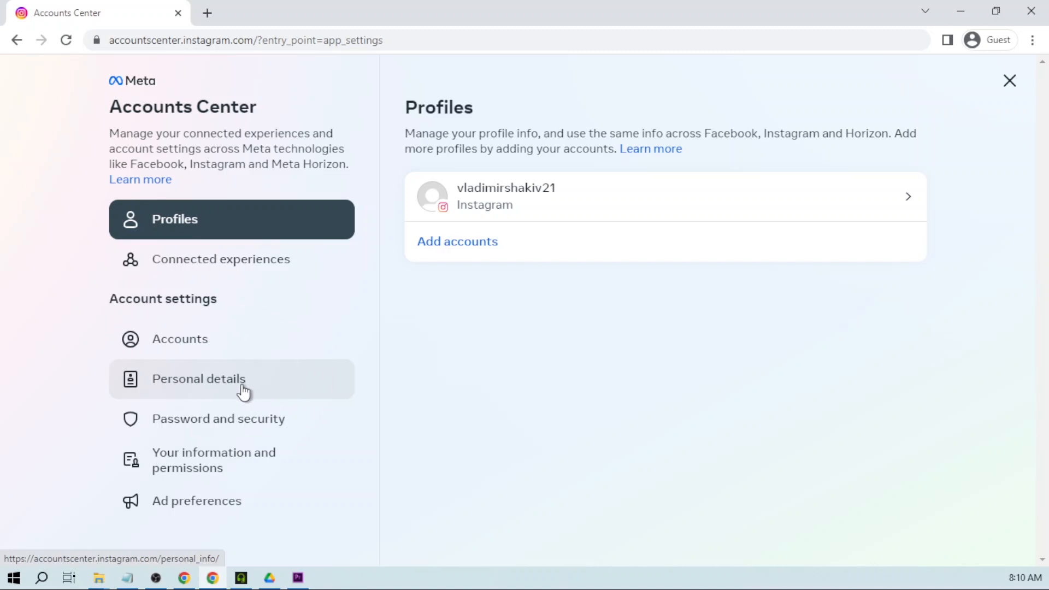
Navigate Personal details > Account ownership and control > Deactivation or deletion.
{"action": "left_click", "coordinate": [198, 377]}
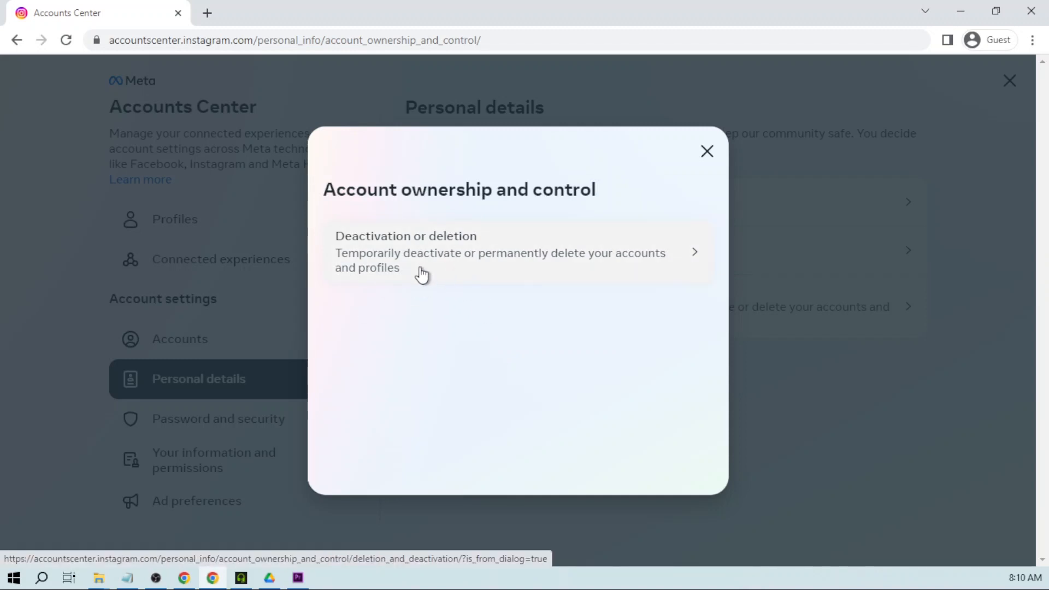
{"action": "left_click", "coordinate": [419, 269]}
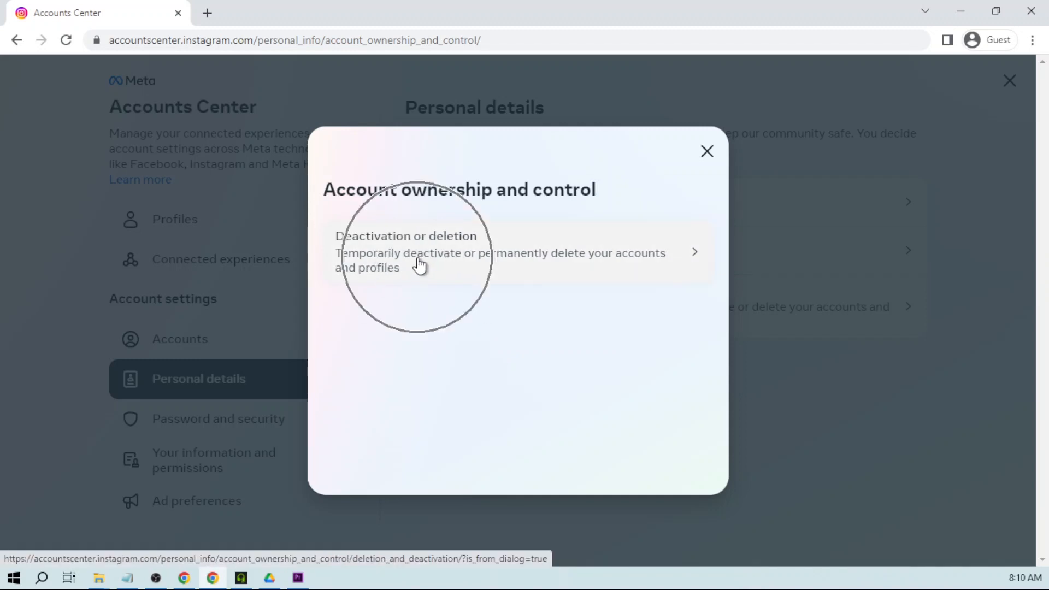
{"action": "left_click", "coordinate": [417, 262]}
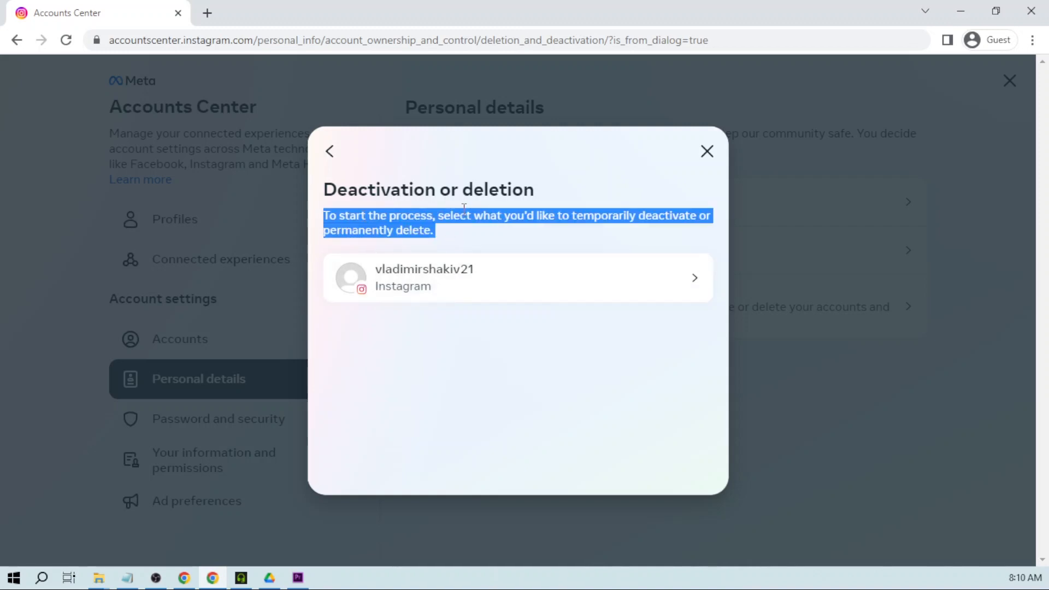
Select the Instagram account and continue with Deactivate account to the password prompt.
{"action": "left_click", "coordinate": [492, 236]}
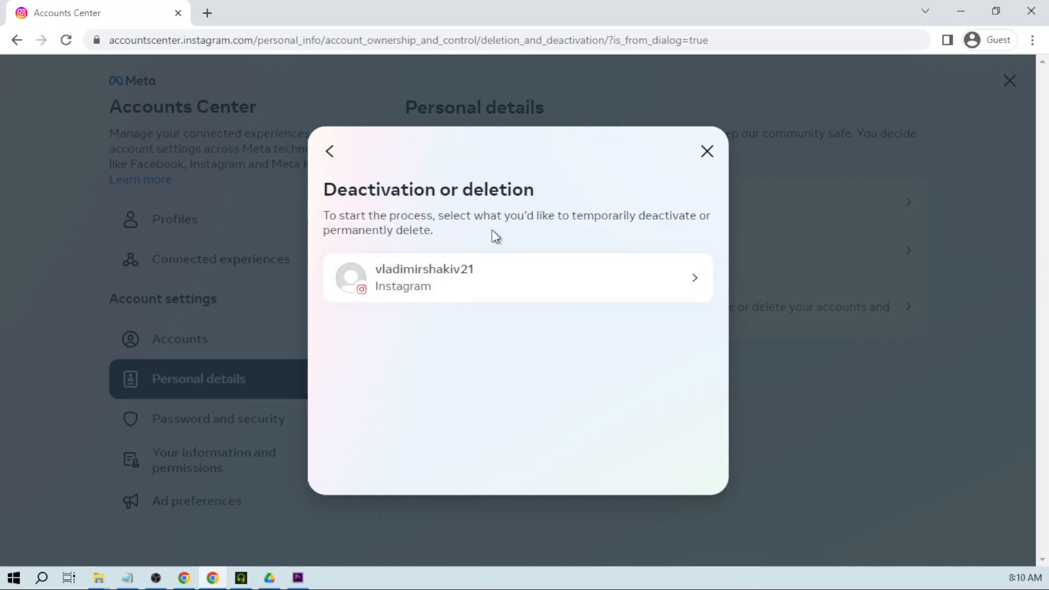
{"action": "mouse_move", "coordinate": [460, 291]}
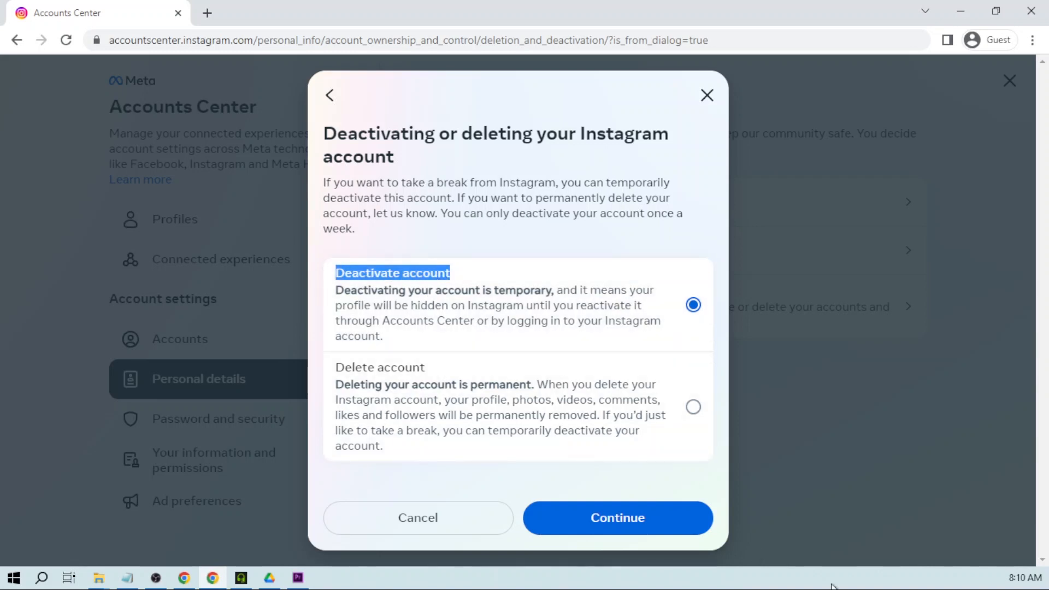
{"action": "mouse_move", "coordinate": [648, 530]}
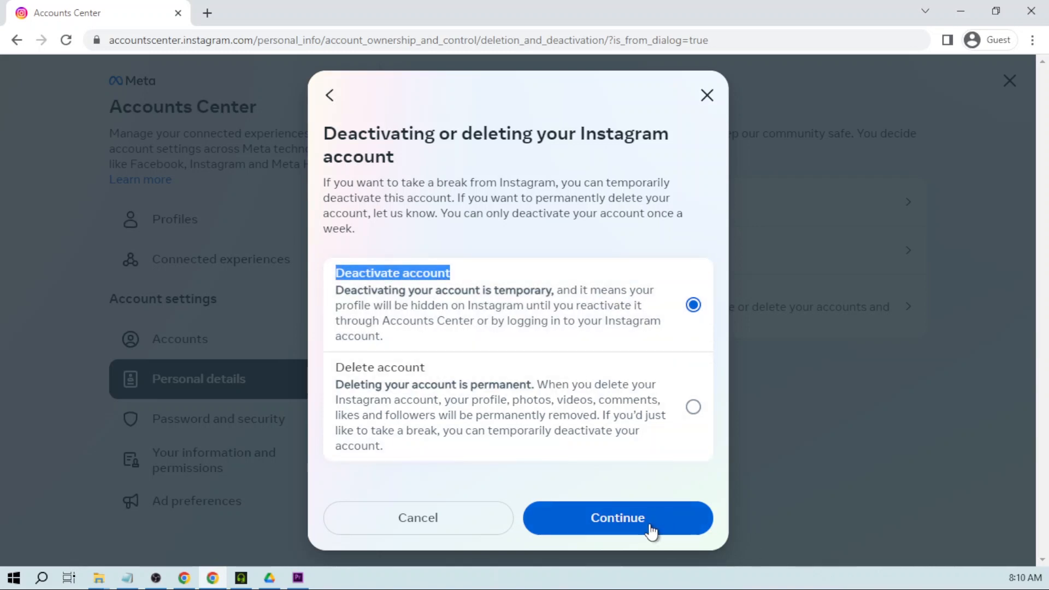
{"action": "left_click", "coordinate": [617, 517]}
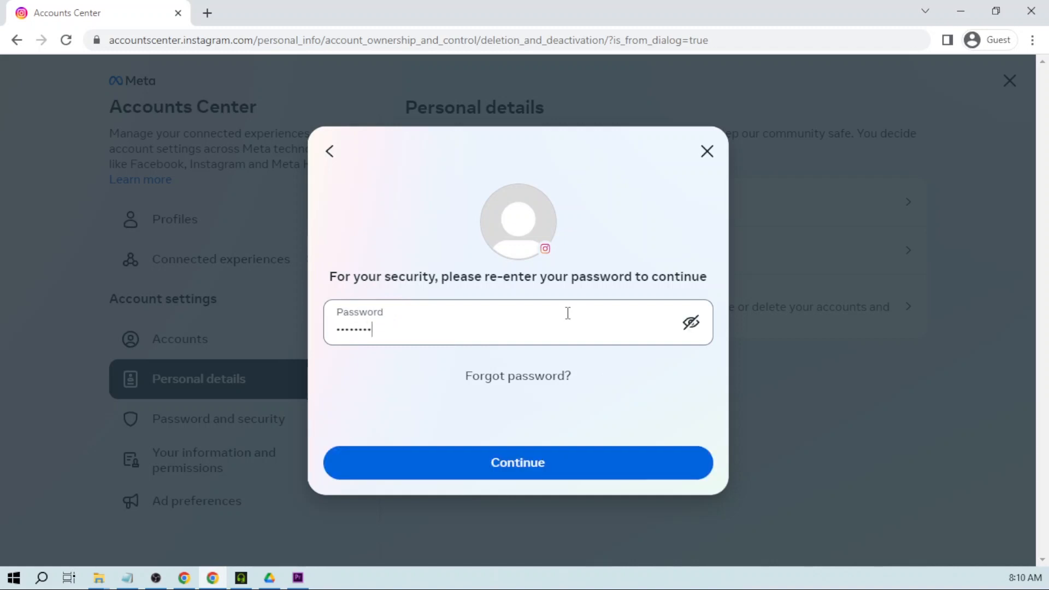
Submit the password and give 'Something else' as the deactivation reason, reaching final confirmation.
{"action": "left_click", "coordinate": [517, 463]}
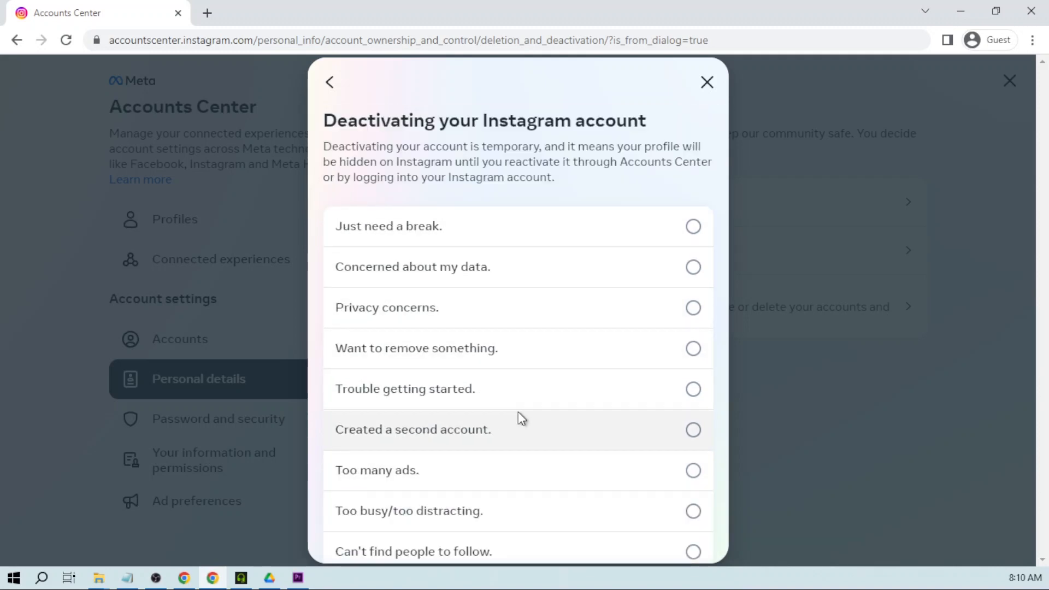
{"action": "scroll", "scroll_direction": "down", "scroll_amount": 3}
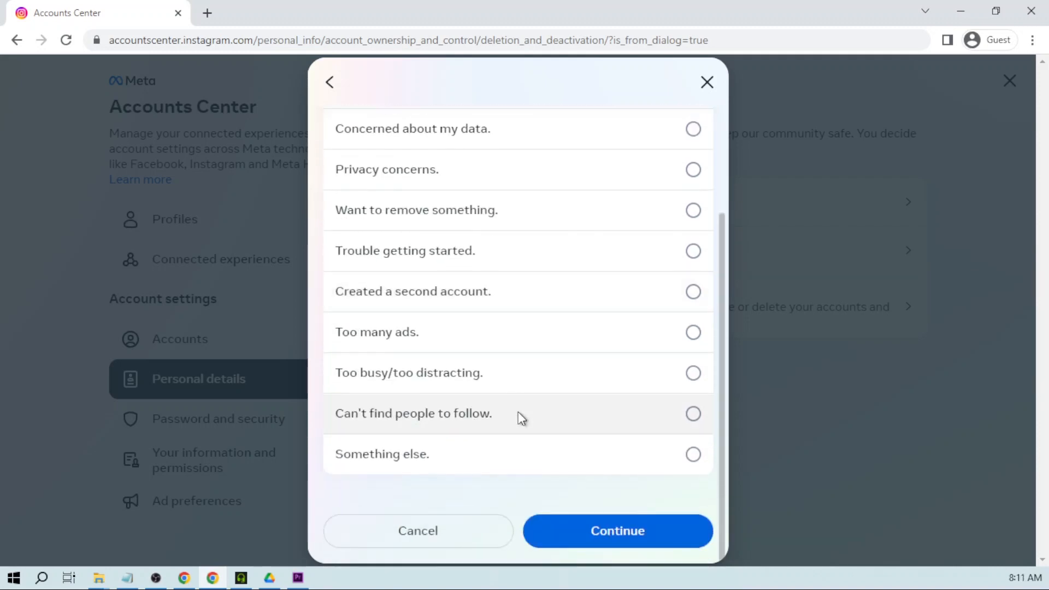
{"action": "left_click", "coordinate": [693, 454]}
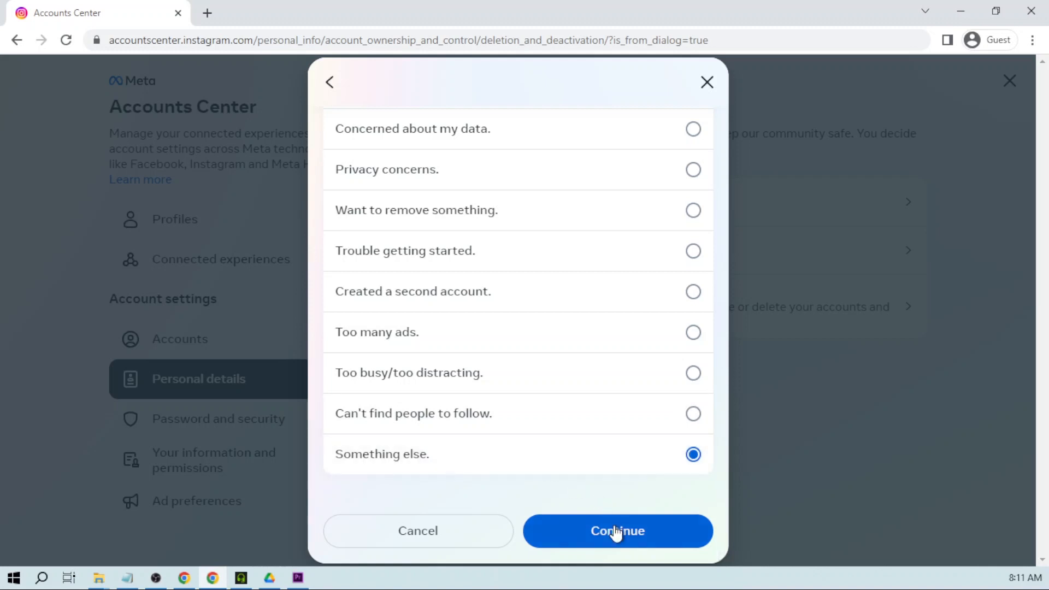
{"action": "left_click", "coordinate": [617, 531]}
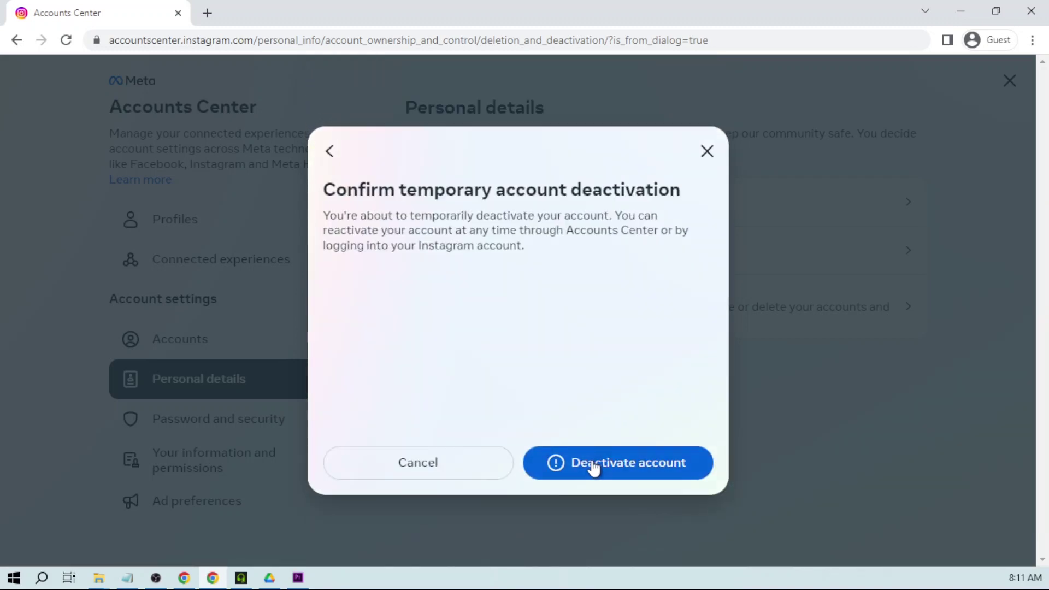
Confirm temporary deactivation, landing on the Instagram login page.
{"action": "left_click", "coordinate": [617, 463]}
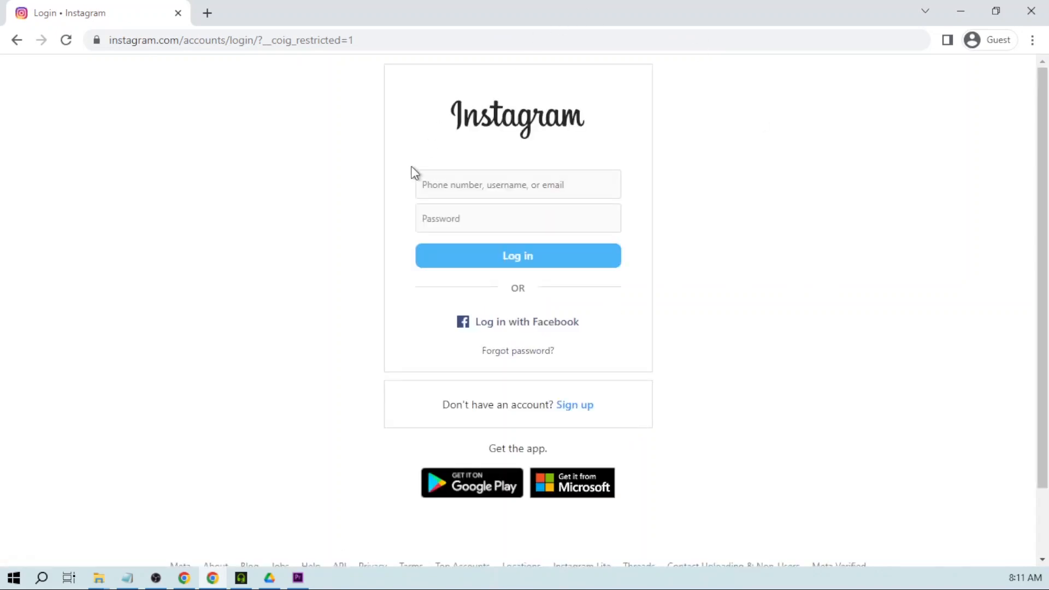
{"action": "mouse_move", "coordinate": [270, 426]}
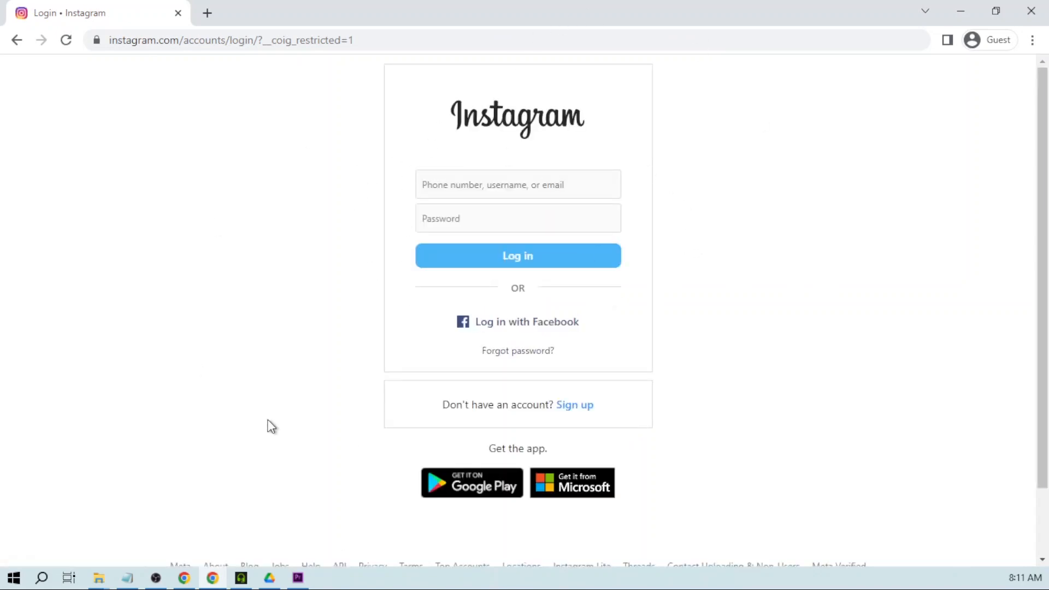
{"action": "mouse_move", "coordinate": [709, 282]}
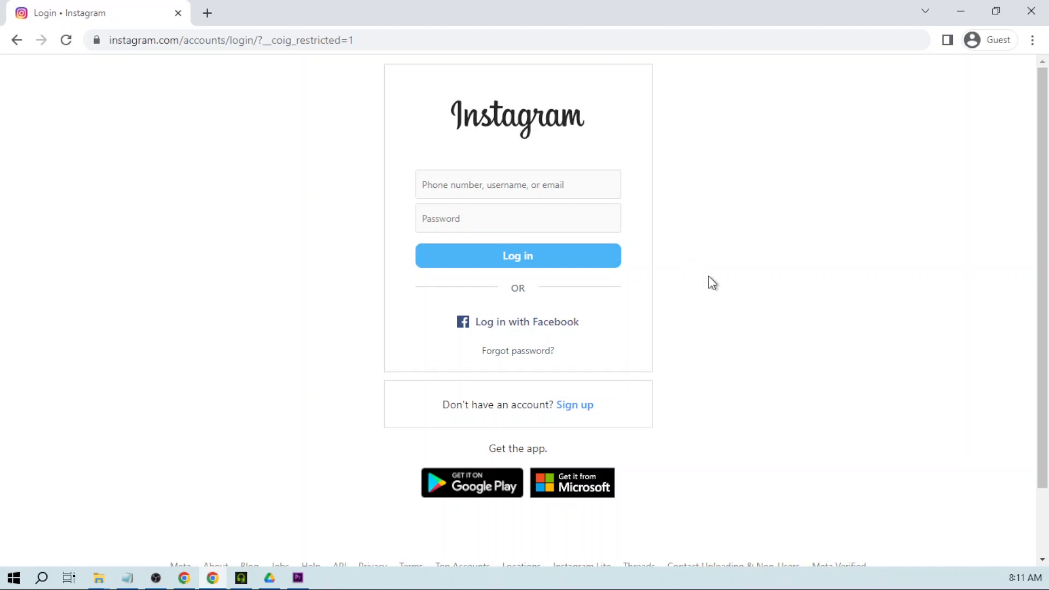